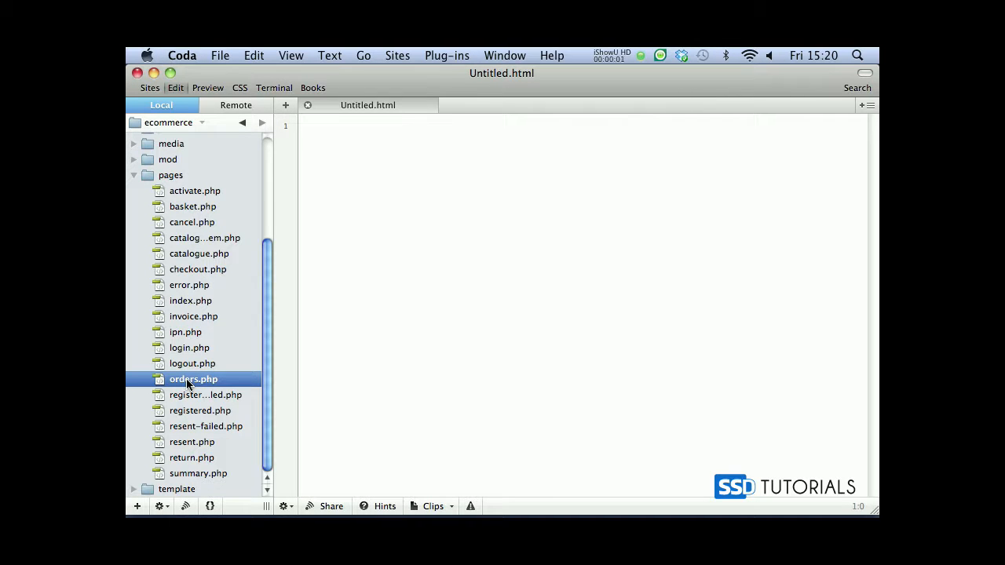
- Open orders.php and pass $this->objUrl to Login::restrictFront
double_click(193, 378)
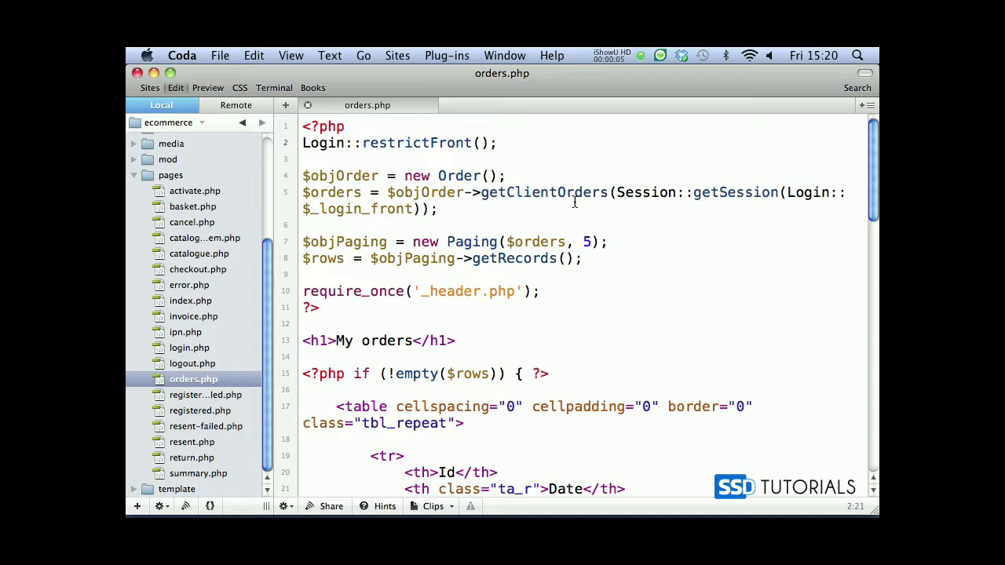
type("$this->ob")
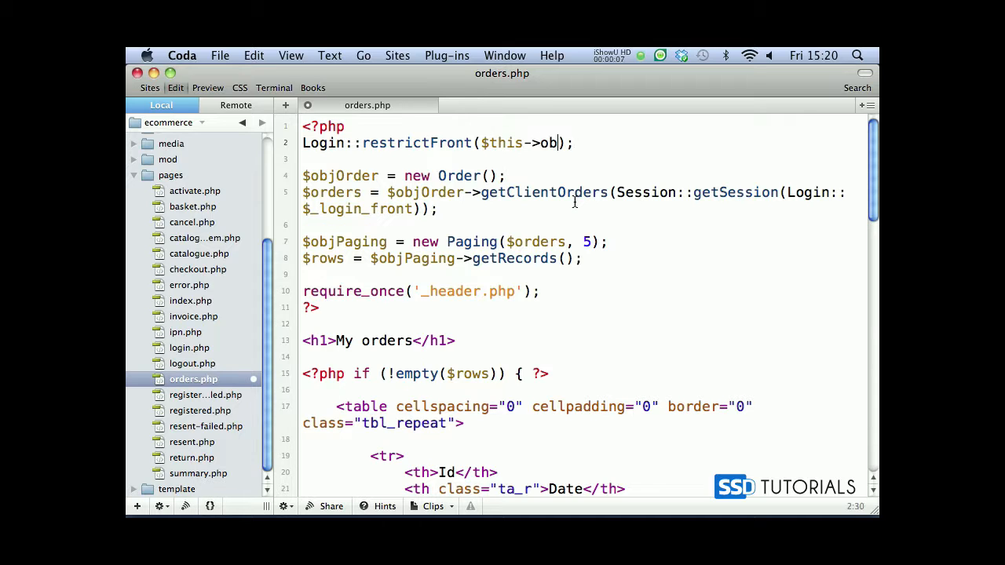
type("jUrl")
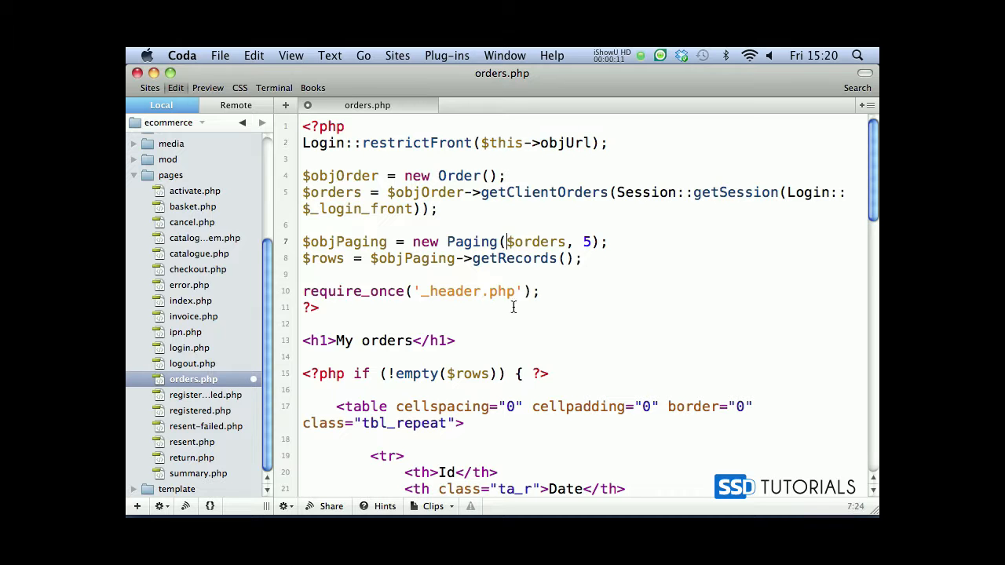
- Add $this->objUrl as the first Paging constructor argument
type("$this->objUrl, $")
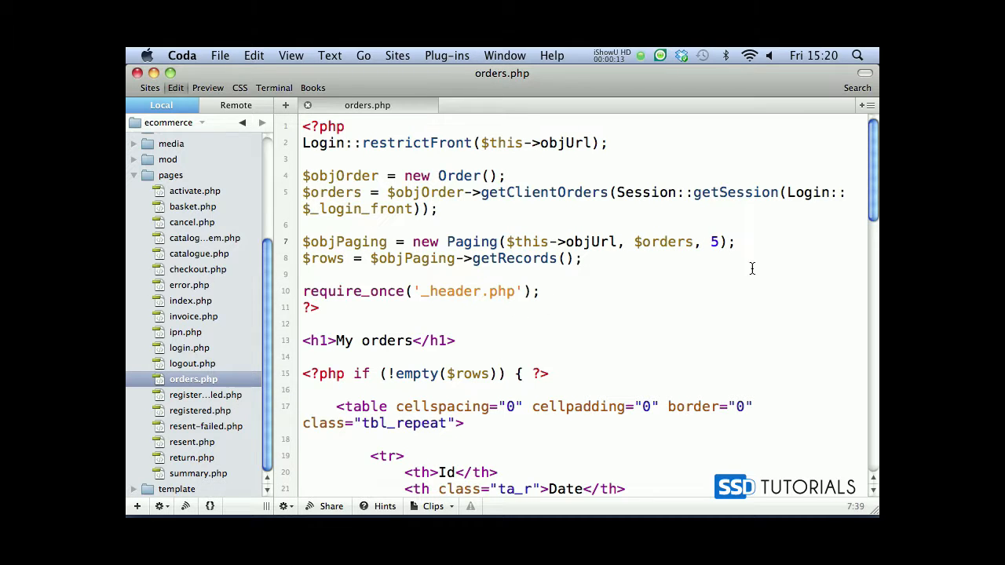
scroll("down", 3)
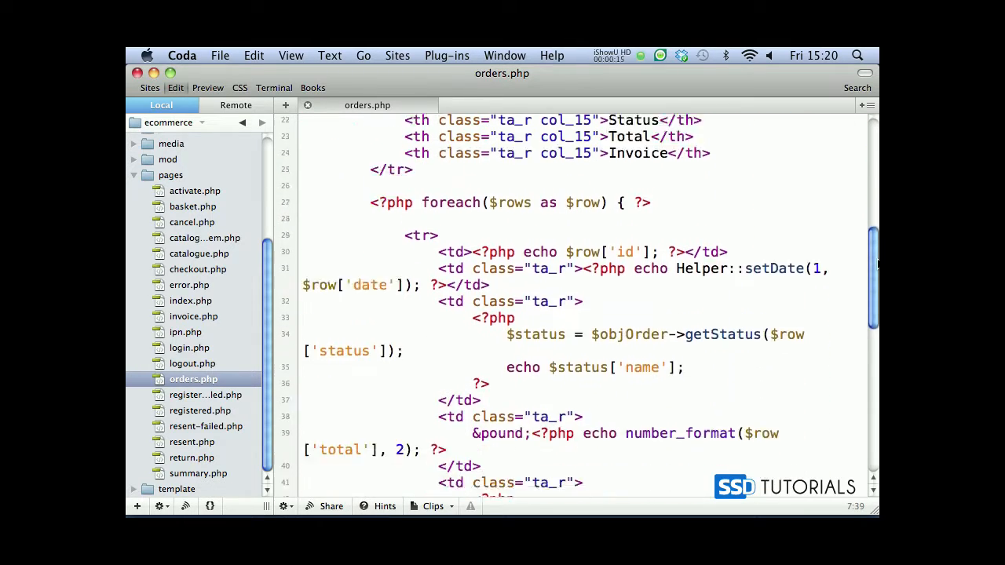
scroll("down", 3)
type("echo $this-")
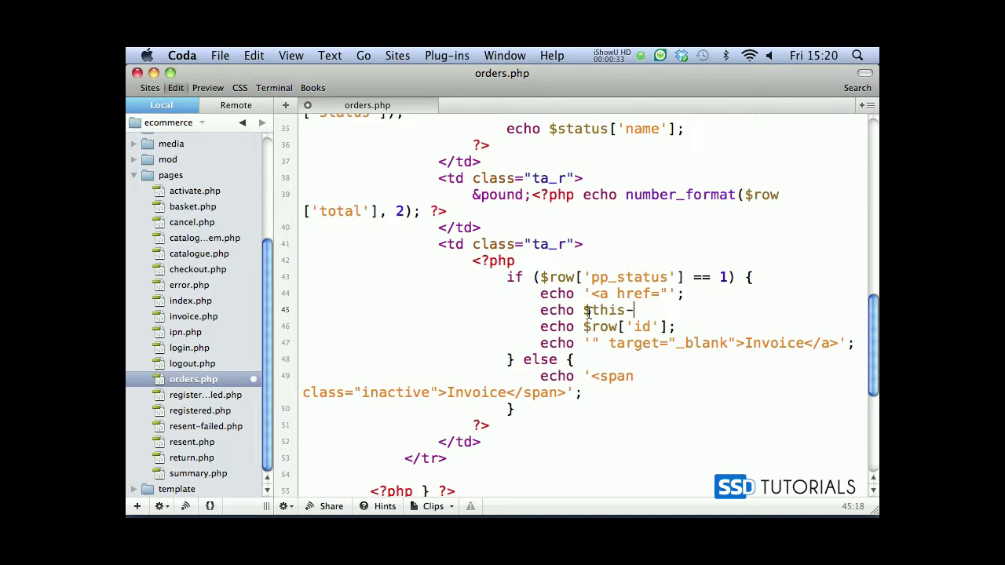
- Make the invoice link call $this->objUrl->href('invoice', array('id', )) and select $row['id']
type("objUrl->h")
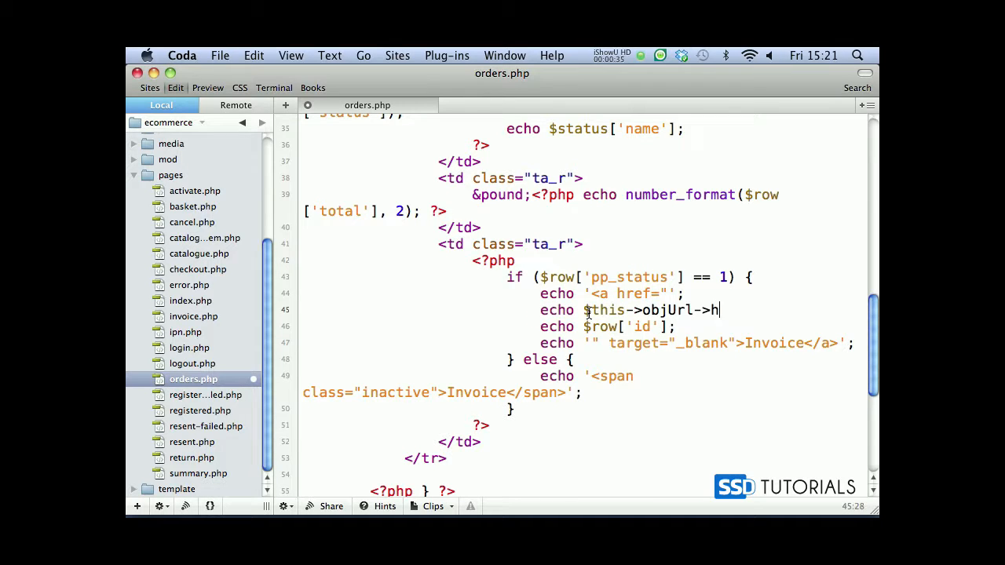
type("ref('invoice', a")
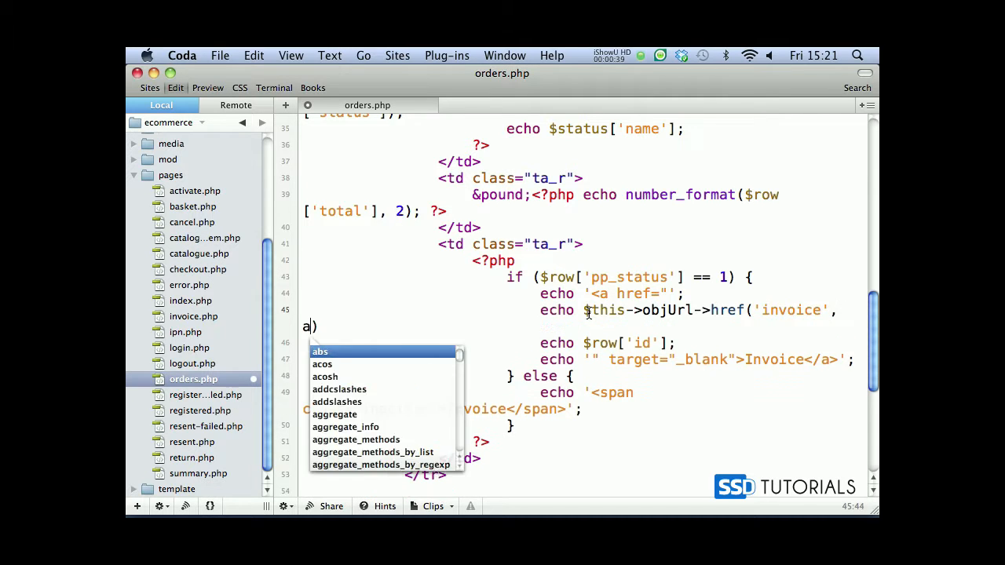
type("rray('id',")
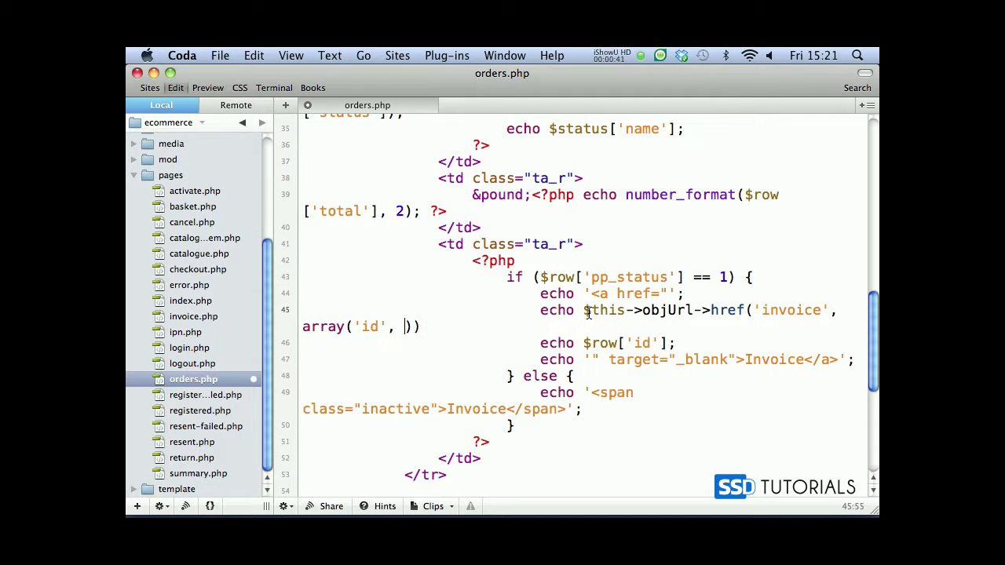
double_click(628, 343)
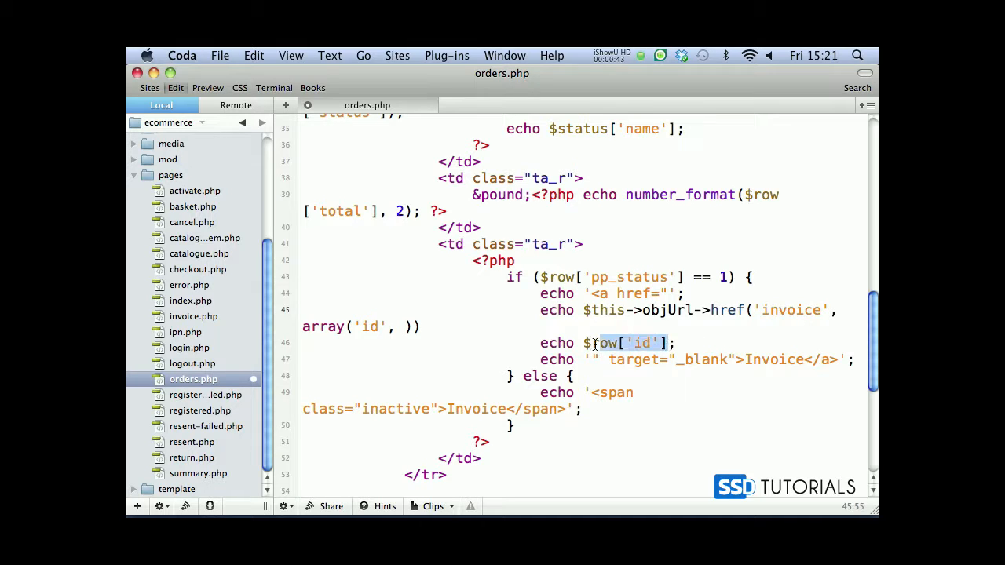